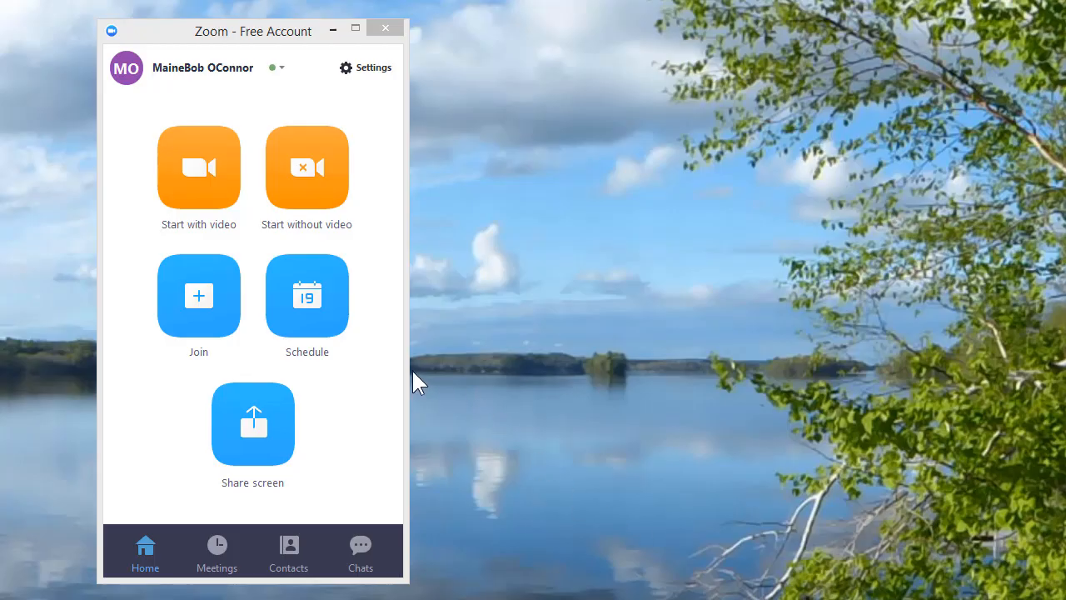
pyautogui.moveTo(406, 372)
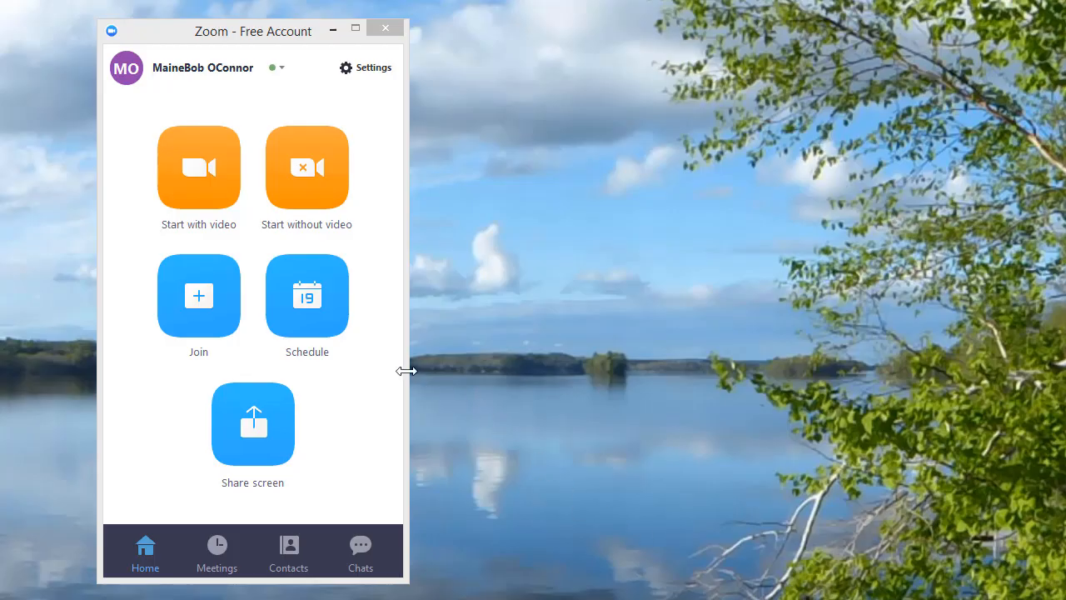
pyautogui.moveTo(400, 336)
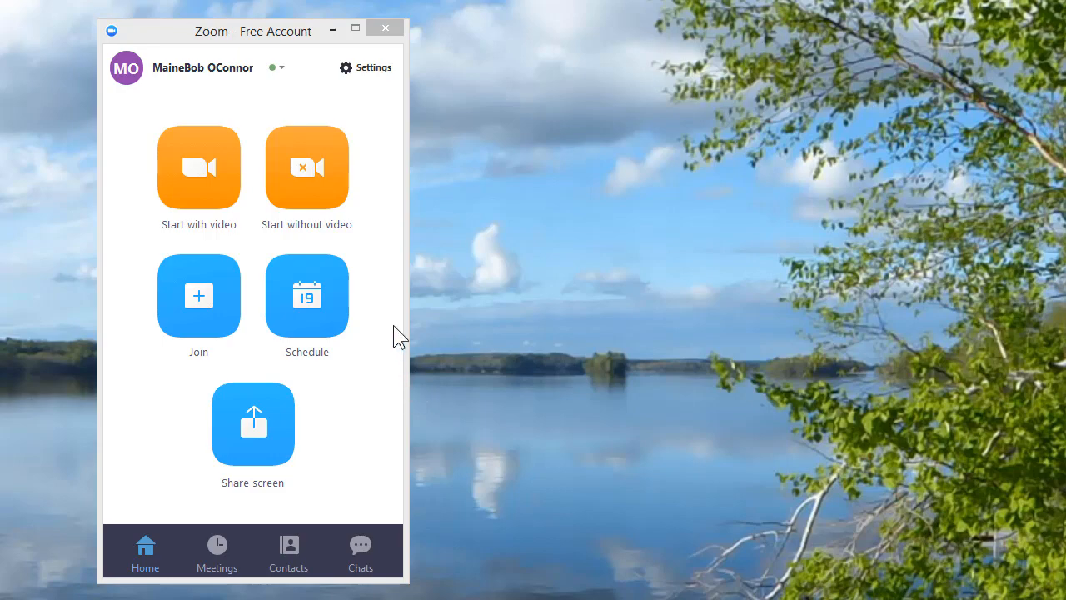
pyautogui.moveTo(253, 40)
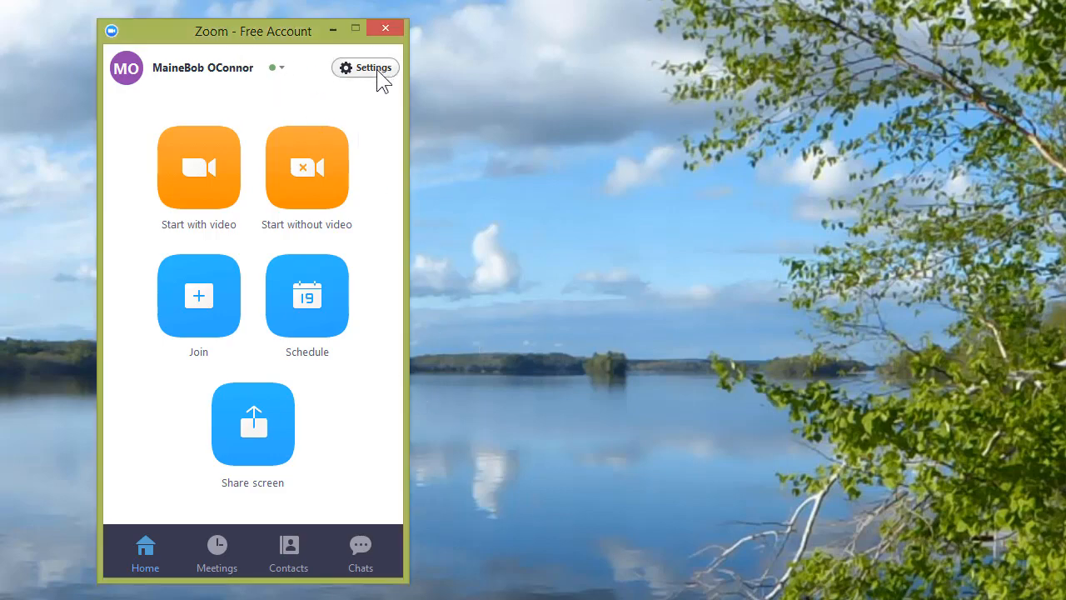
# Step: Show the Advanced Features section of the Zoom Settings window
pyautogui.click(365, 67)
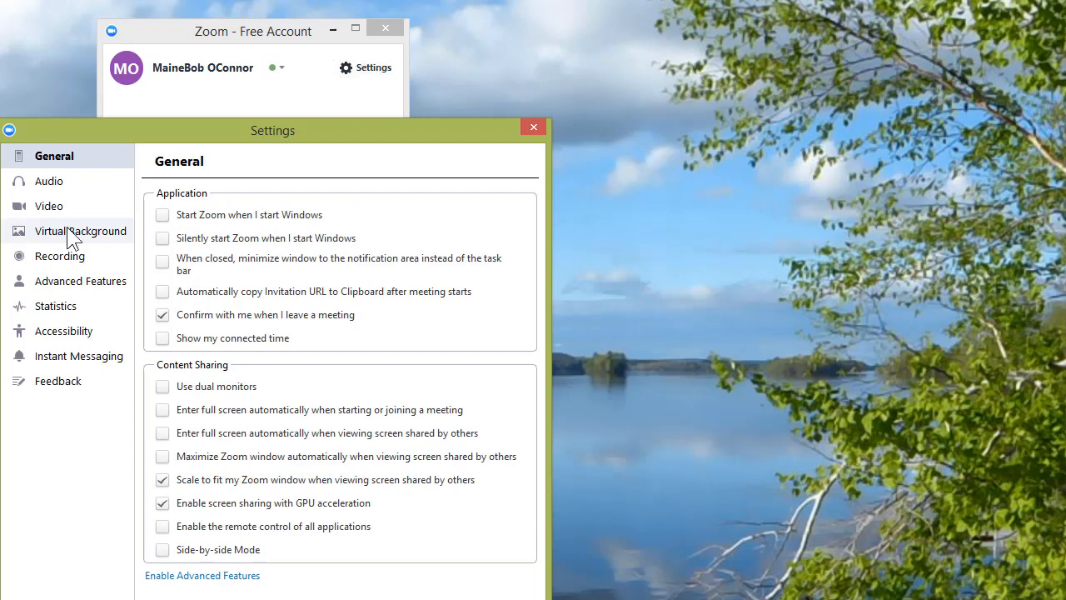
pyautogui.moveTo(56, 300)
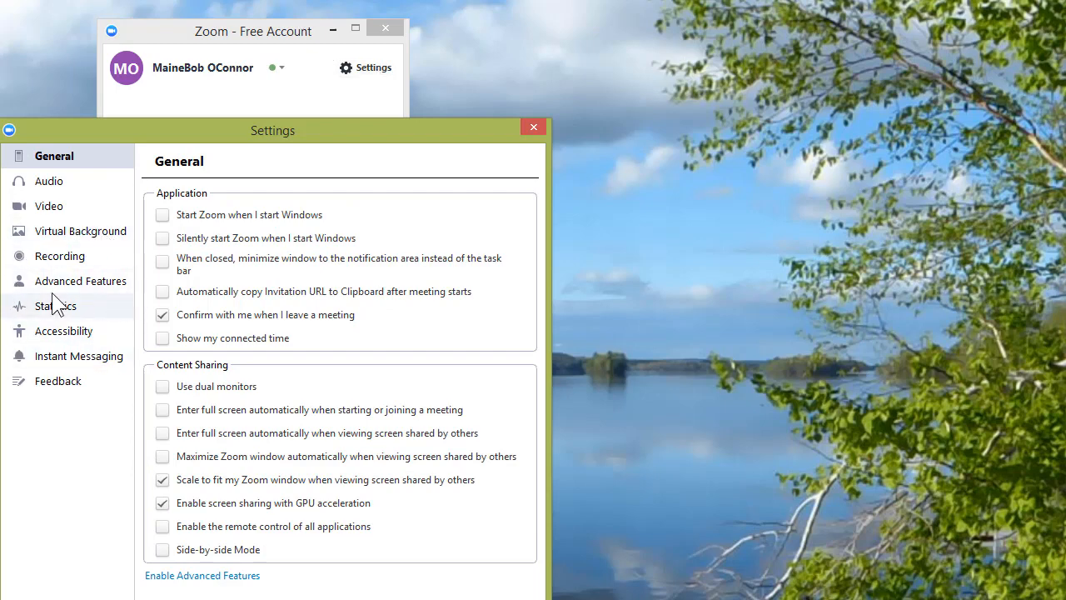
pyautogui.click(80, 280)
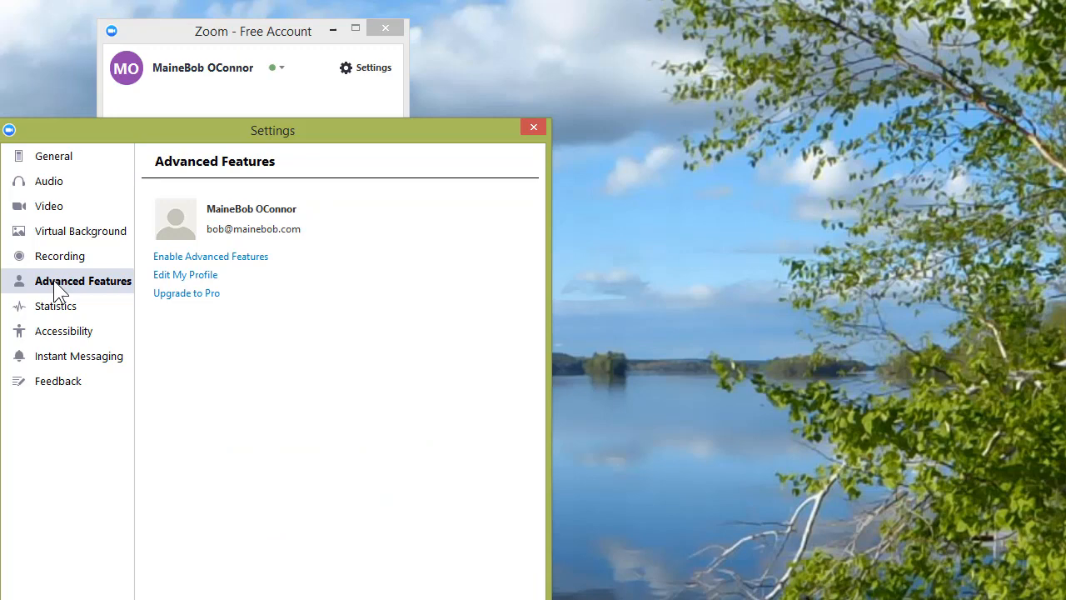
pyautogui.moveTo(210, 256)
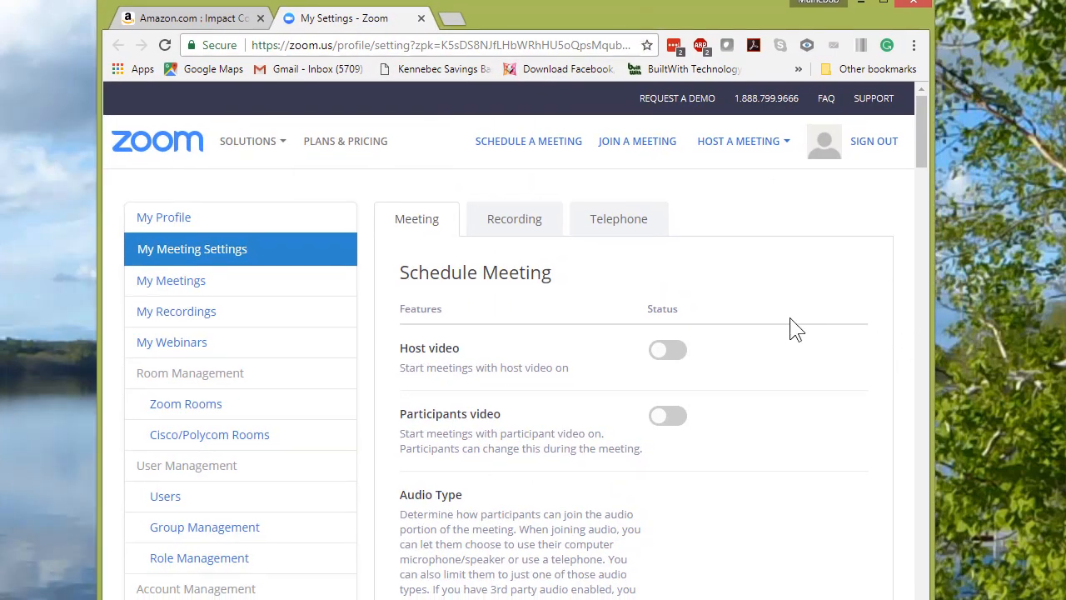
pyautogui.moveTo(855, 150)
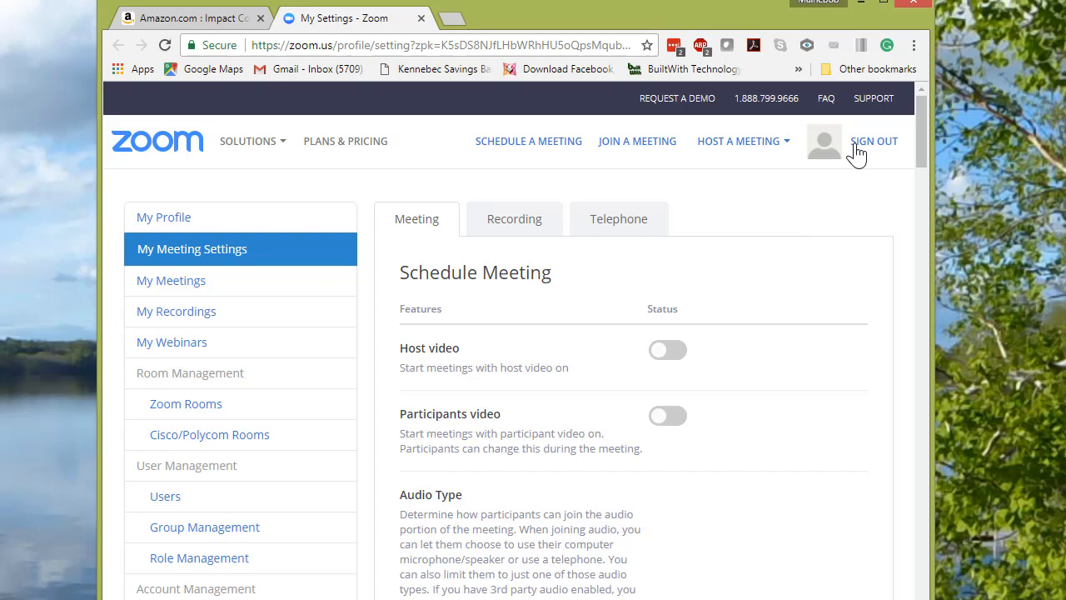
# Step: Scroll the My Meeting Settings page down to In Meeting (Advanced) to confirm Virtual background is on
pyautogui.scroll(-3)
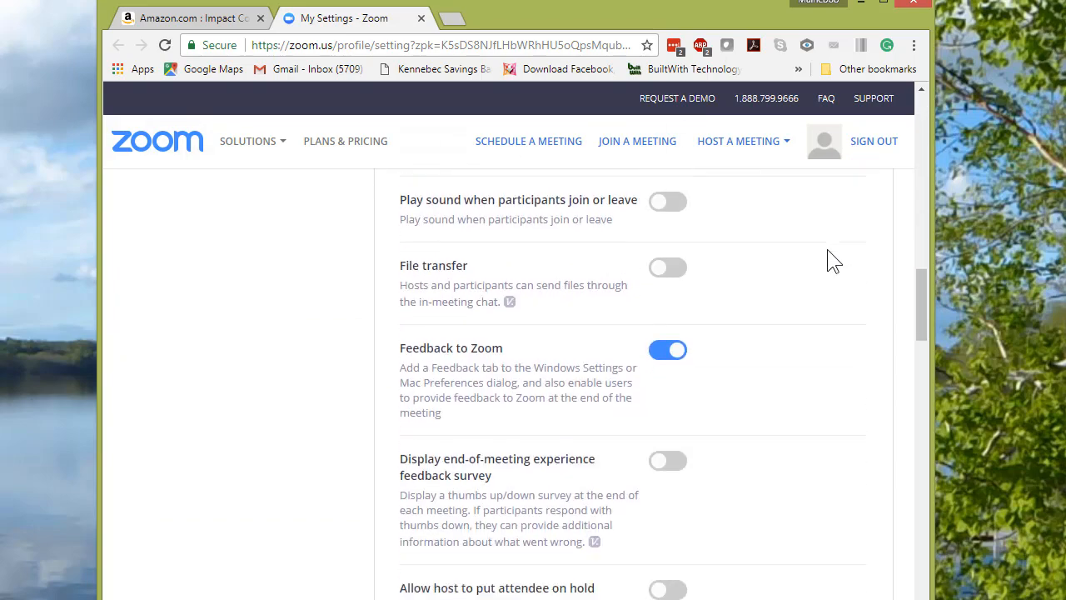
pyautogui.scroll(-3)
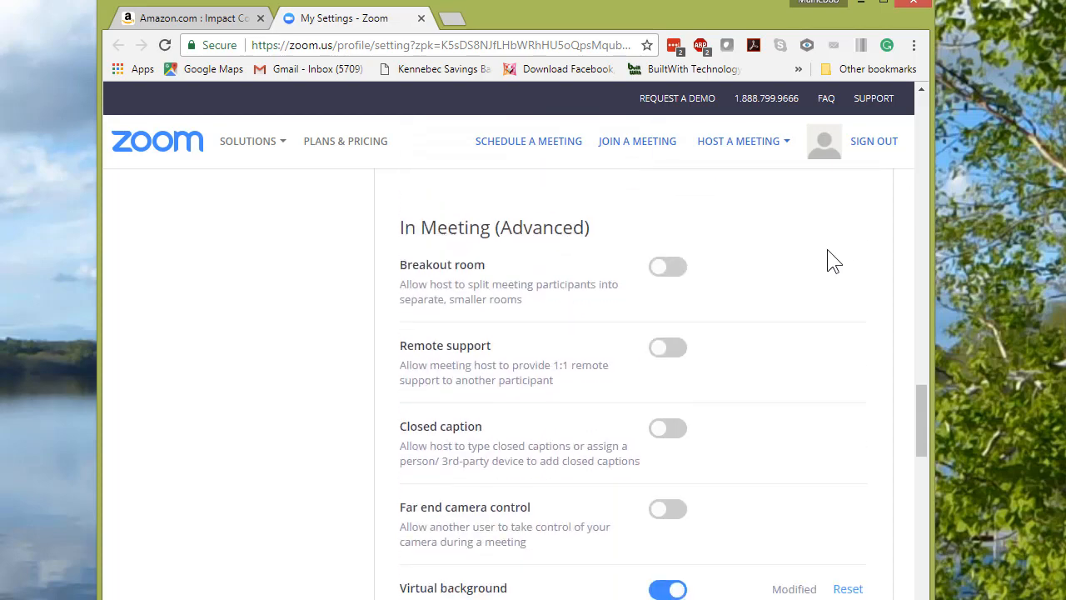
pyautogui.scroll(-3)
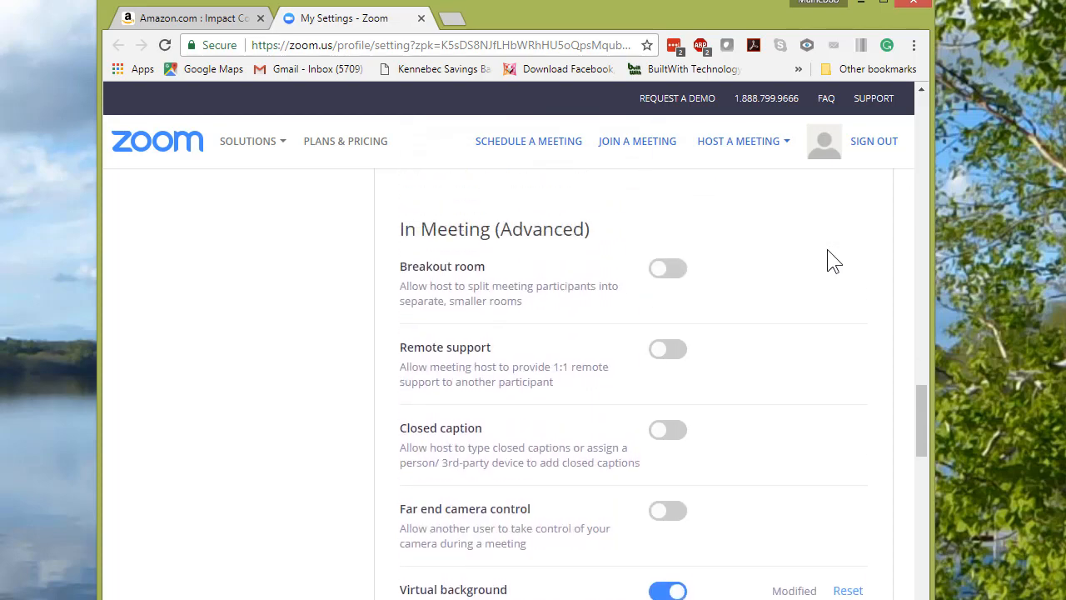
pyautogui.scroll(-3)
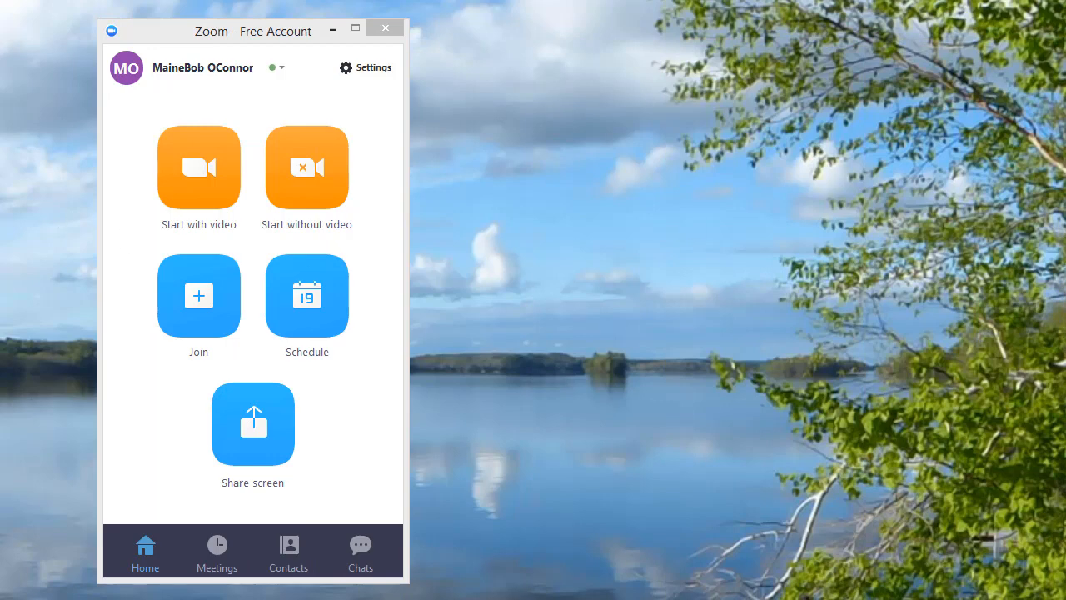
# Step: Sign out of the Zoom account from the status dropdown so the sign-in window appears
pyautogui.click(373, 66)
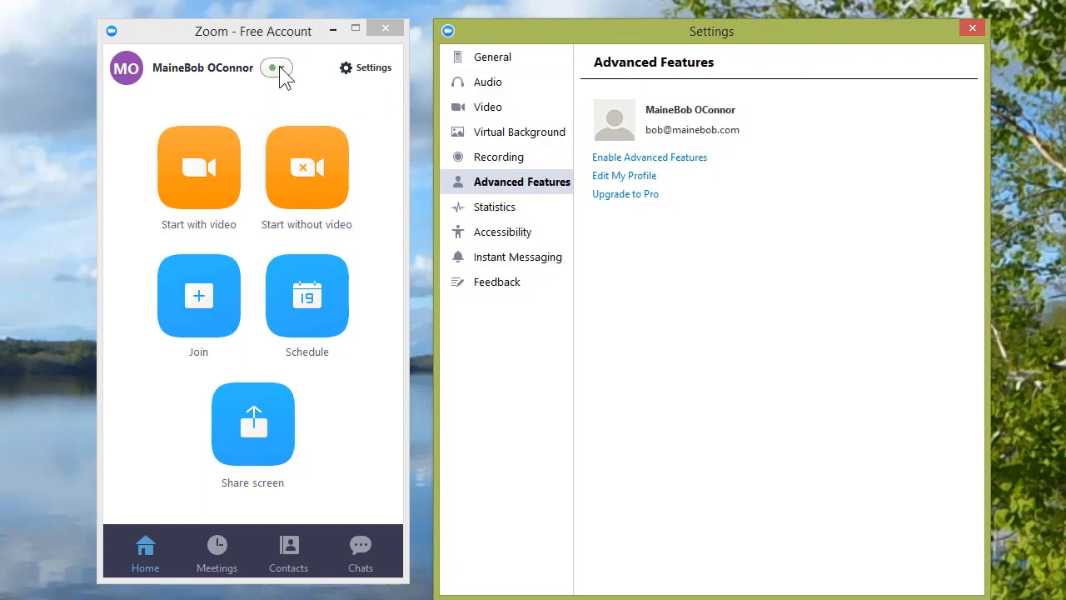
pyautogui.click(276, 66)
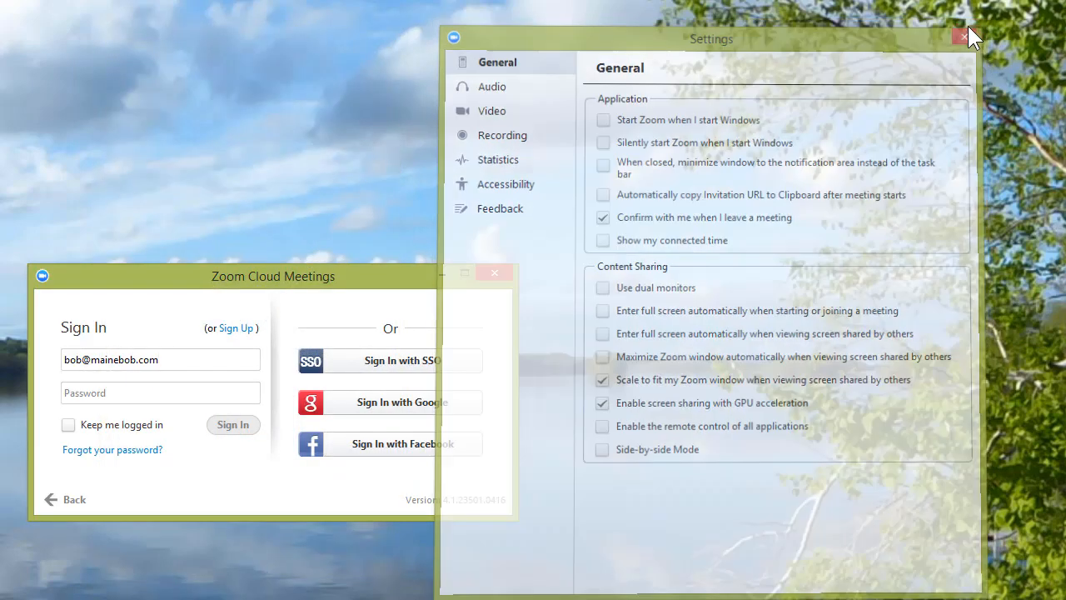
# Step: Dismiss the leftover Settings window and sign back in with the account password
pyautogui.click(964, 37)
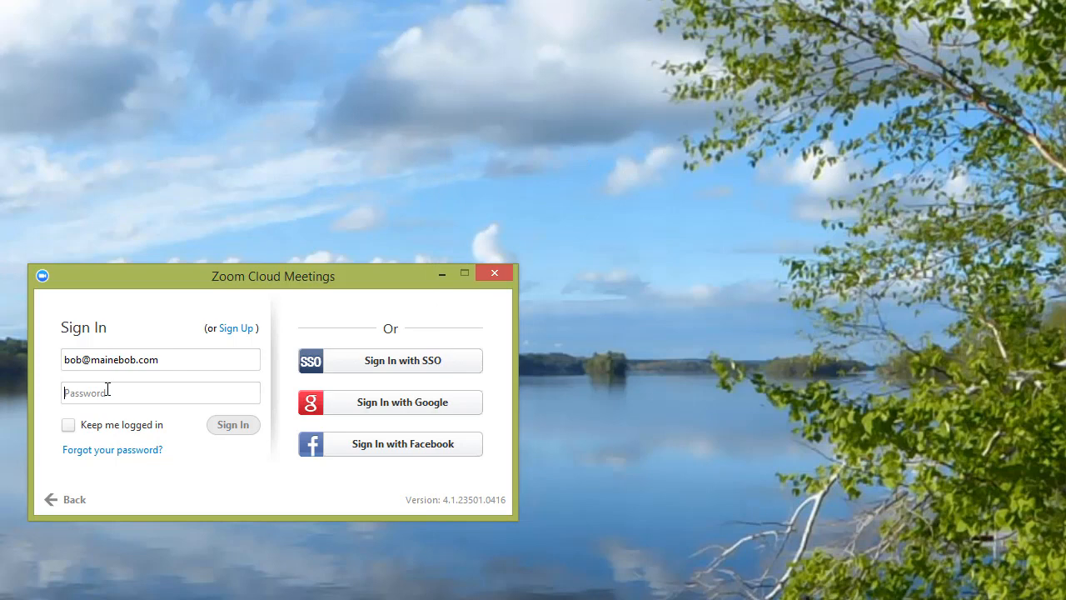
pyautogui.write('*')
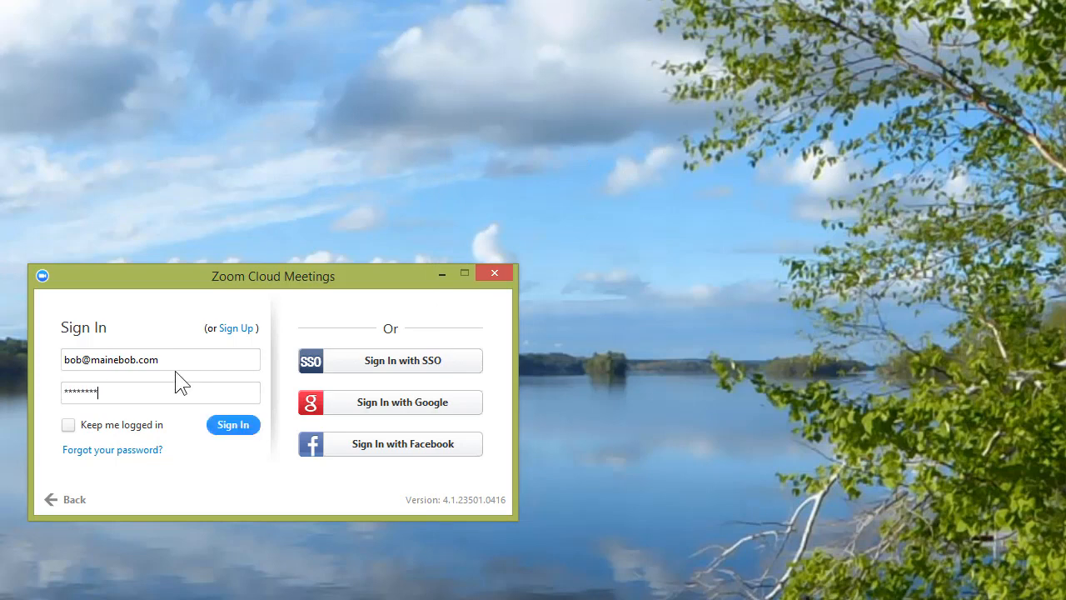
pyautogui.click(233, 425)
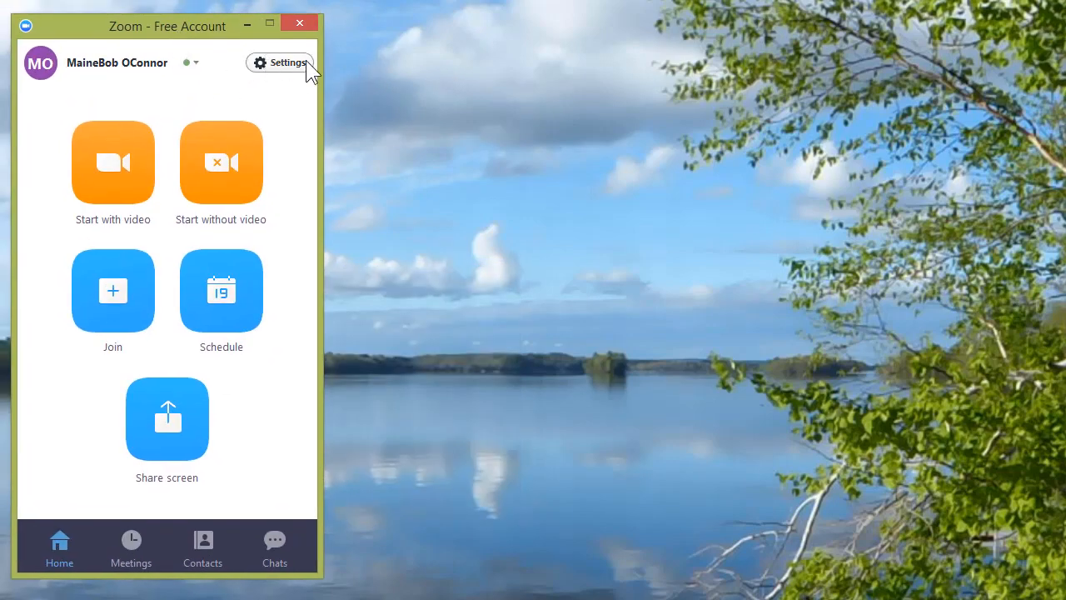
# Step: Show the Virtual Background page with the live camera preview and backdrop thumbnails
pyautogui.click(280, 63)
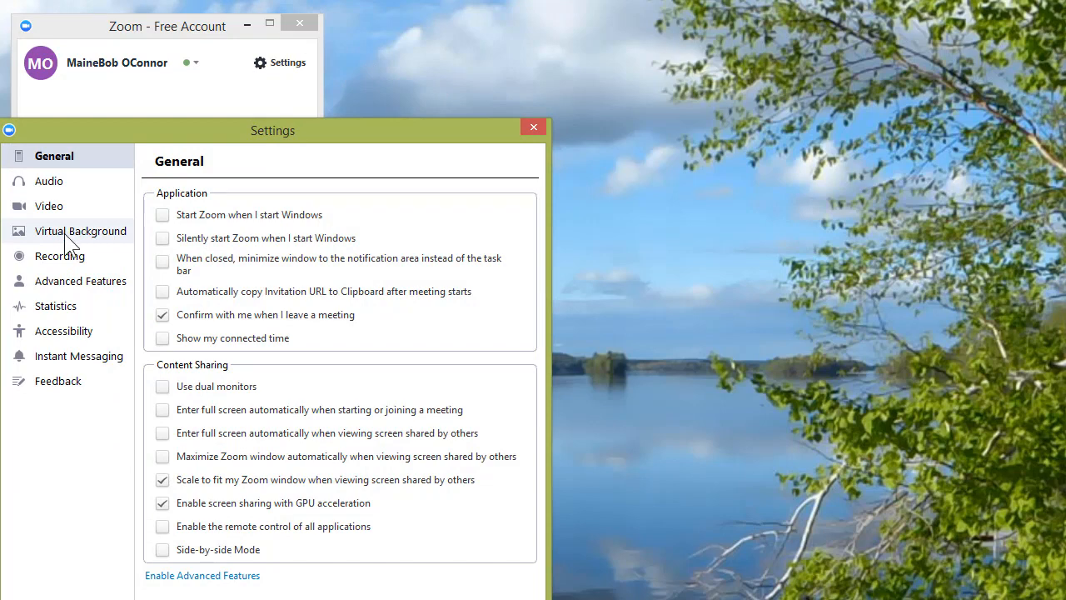
pyautogui.click(80, 229)
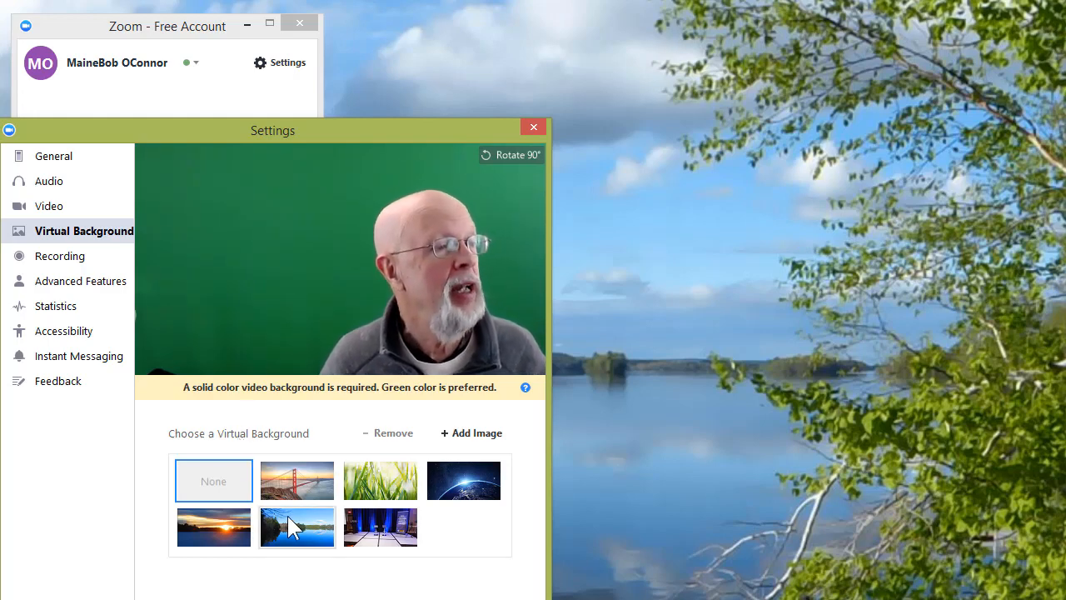
# Step: Try the bridge, grass, Earth, sunset and lake backdrops, finishing on the blue-lit stage image
pyautogui.click(296, 479)
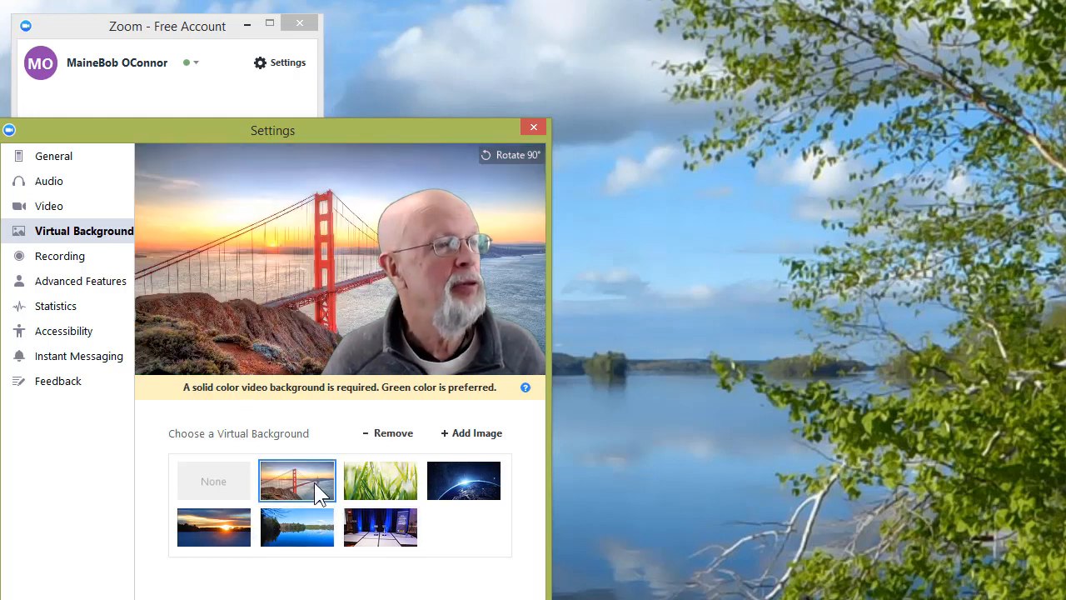
pyautogui.moveTo(408, 480)
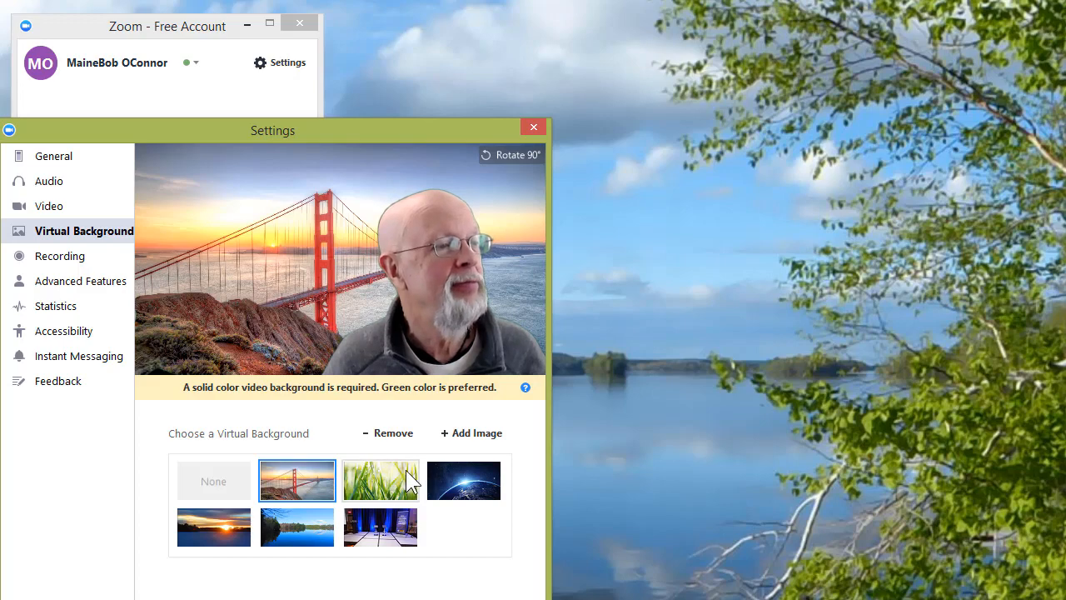
pyautogui.click(380, 480)
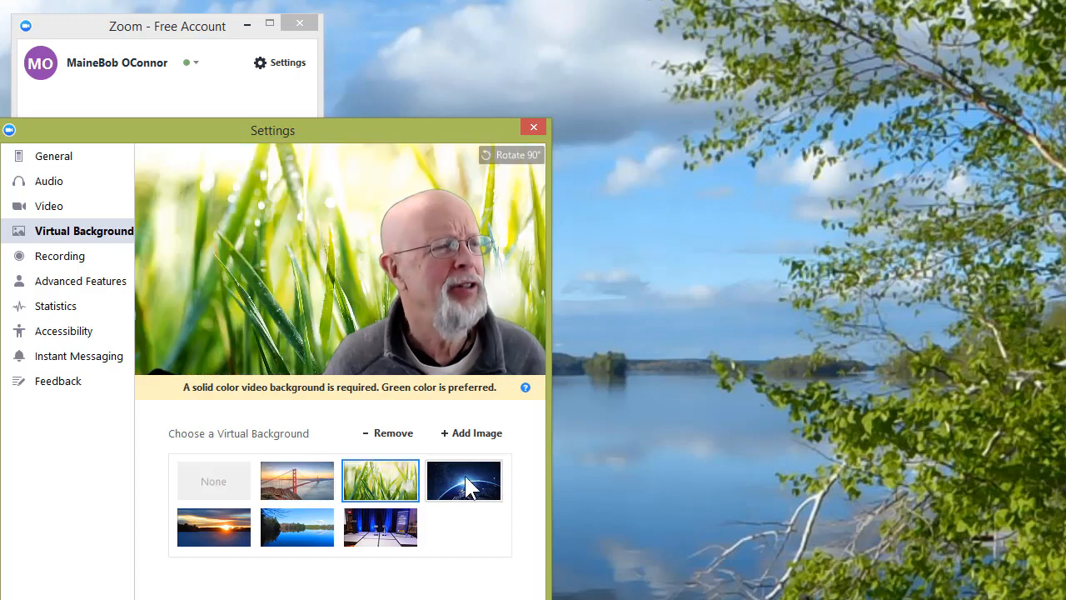
pyautogui.click(463, 479)
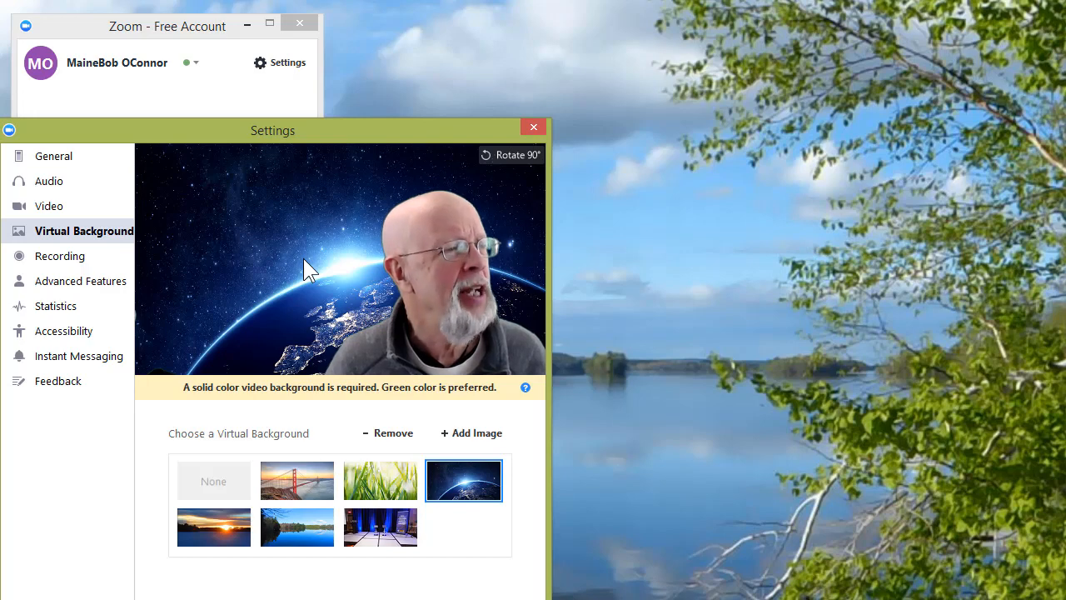
pyautogui.click(213, 526)
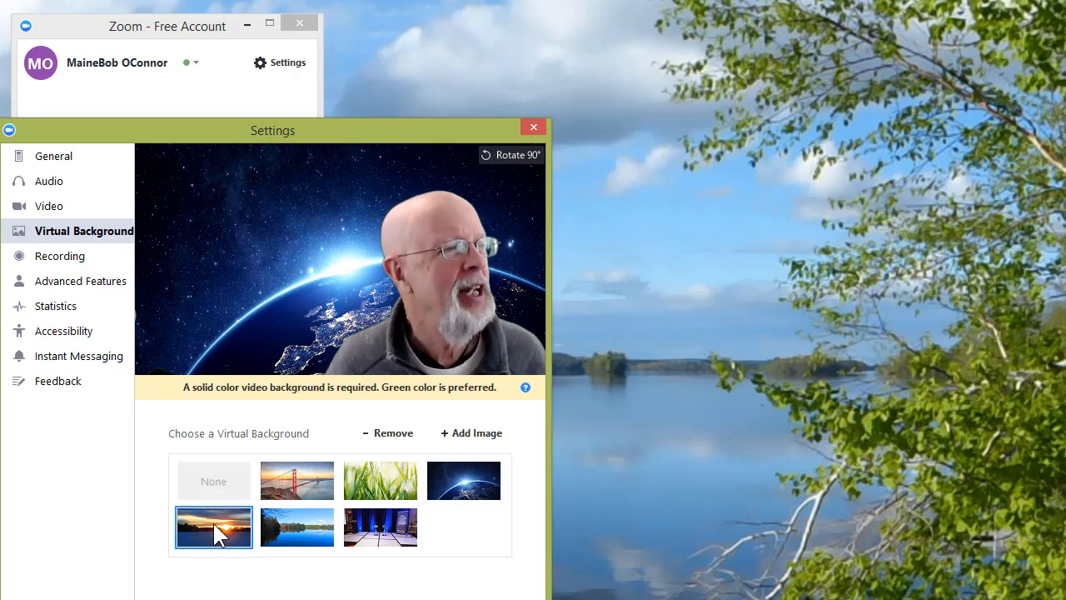
pyautogui.click(213, 526)
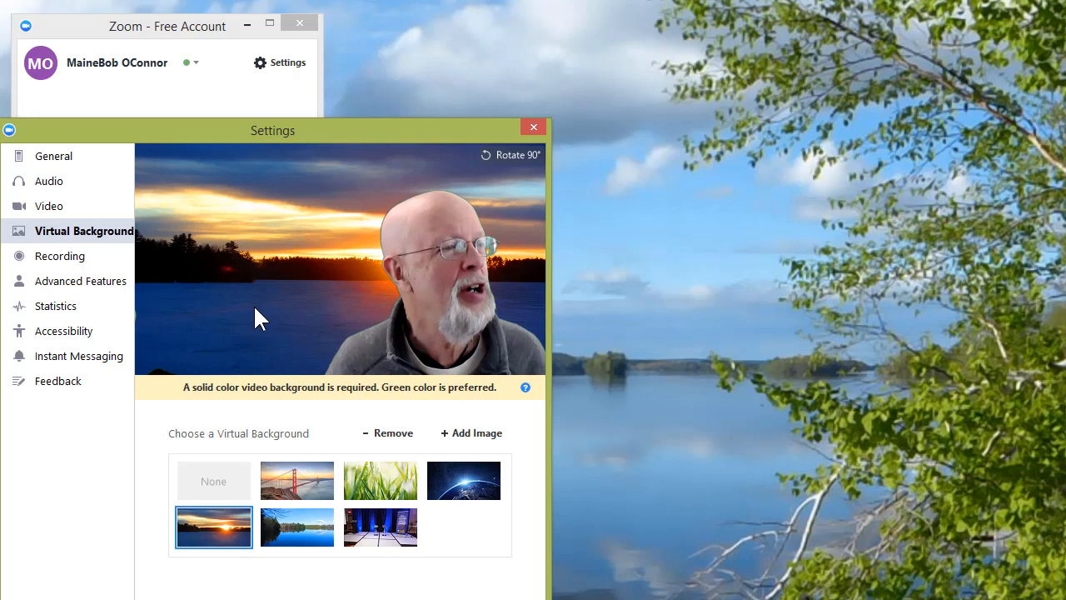
pyautogui.moveTo(303, 280)
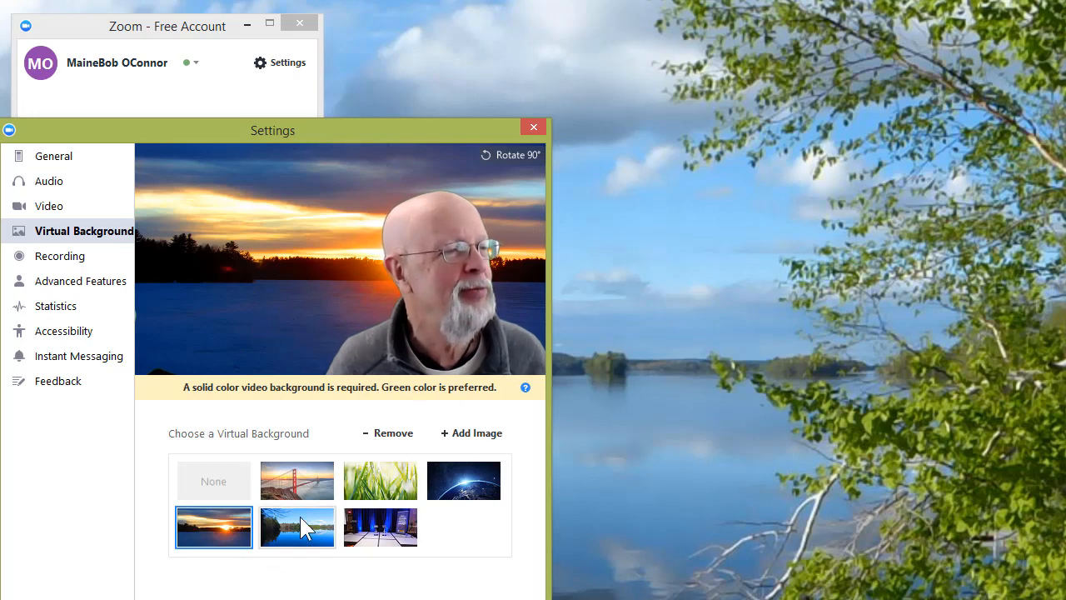
pyautogui.click(296, 527)
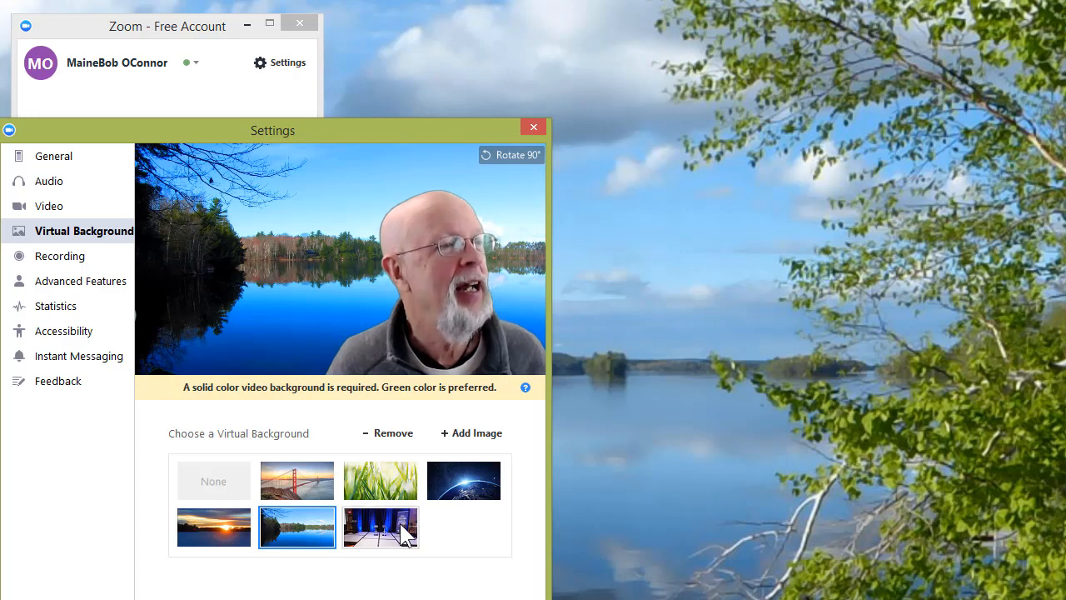
pyautogui.click(379, 526)
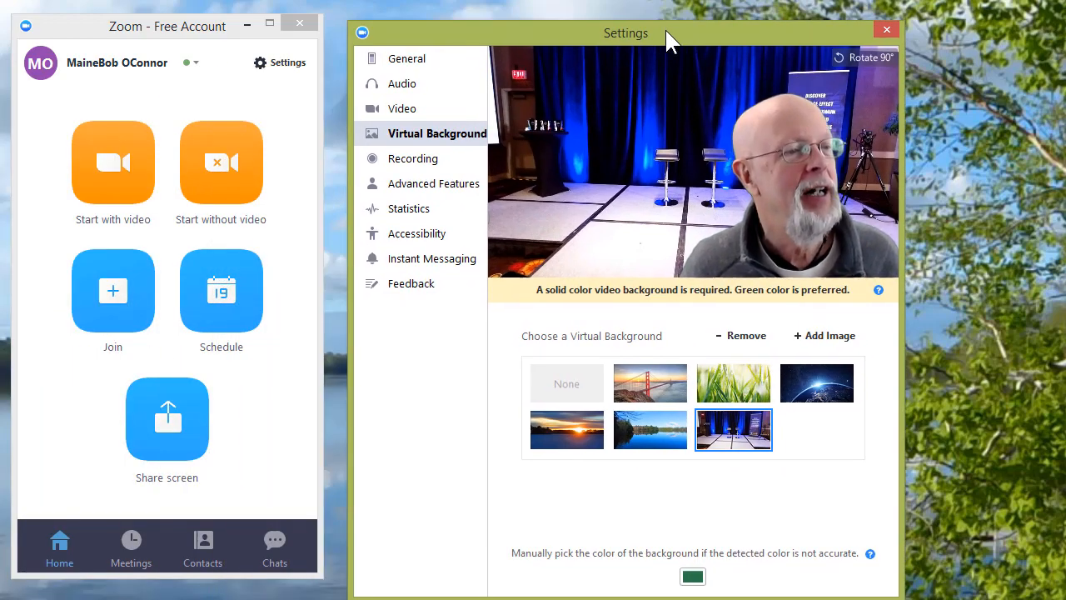
pyautogui.moveTo(926, 43)
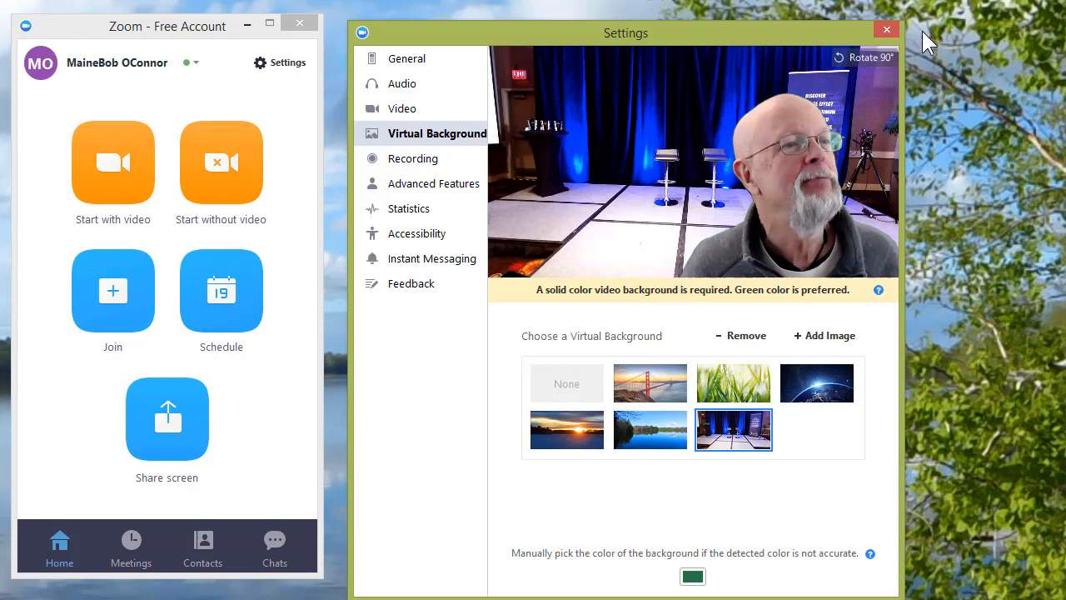